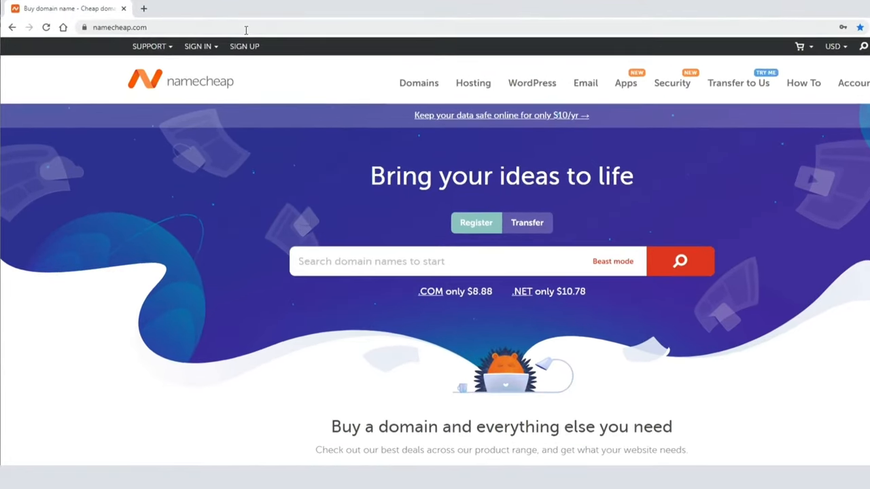
# Step: Sign in on namecheap.com and reach the account Dashboard with its recent domains
pyautogui.click(120, 27)
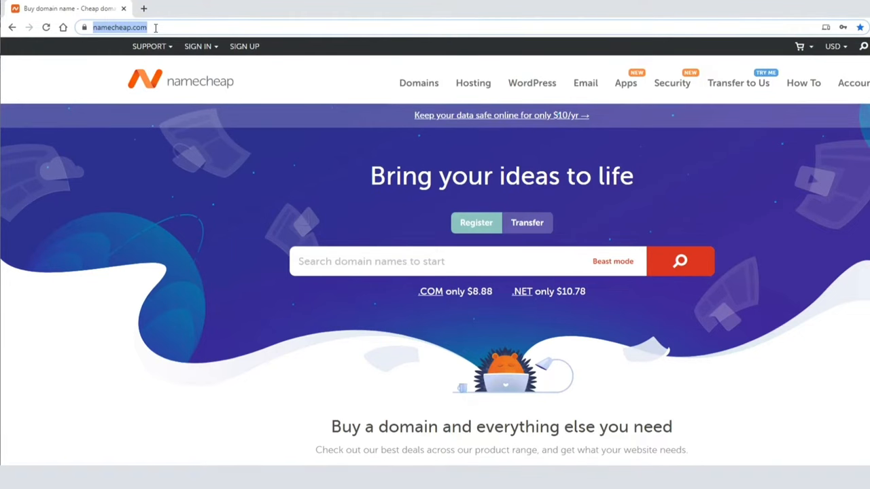
pyautogui.write('support')
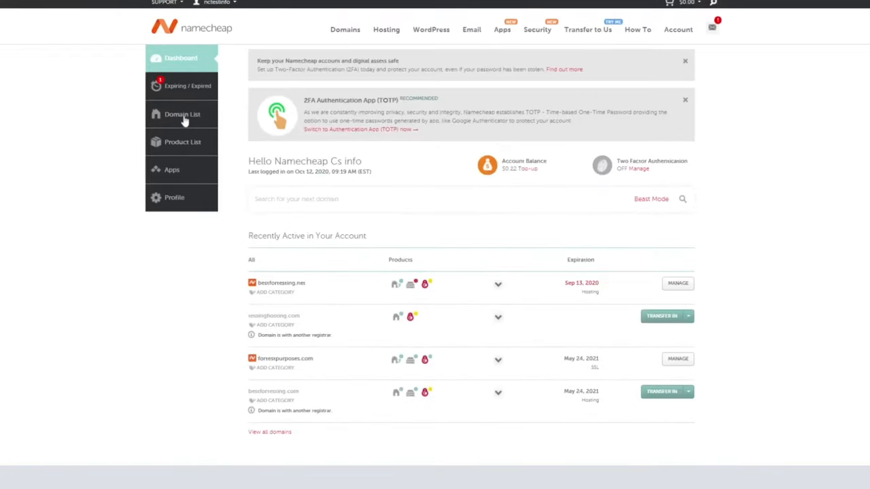
# Step: Manage bestfortesting.net from the Domain List, keeping its nameservers on Namecheap BasicDNS
pyautogui.click(182, 114)
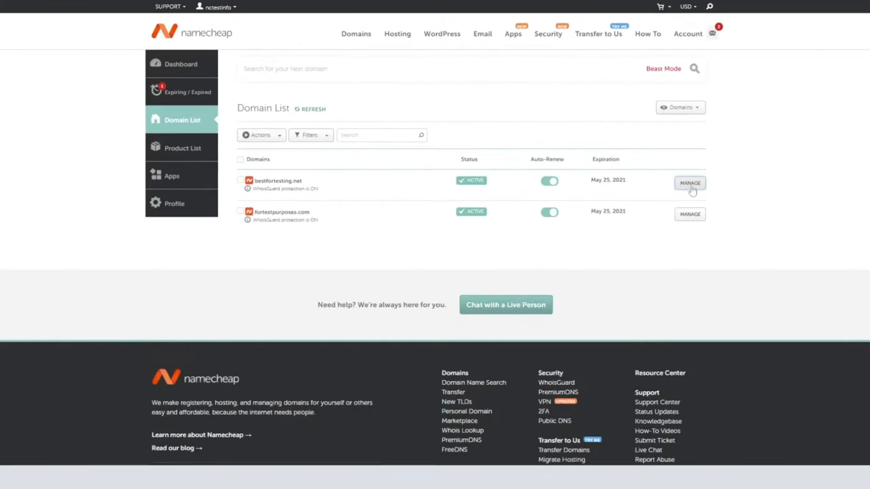
pyautogui.click(691, 182)
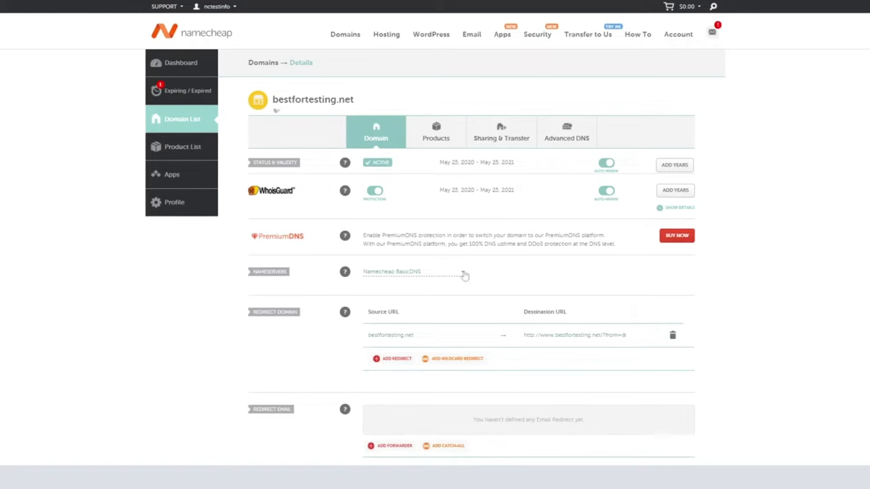
pyautogui.click(415, 272)
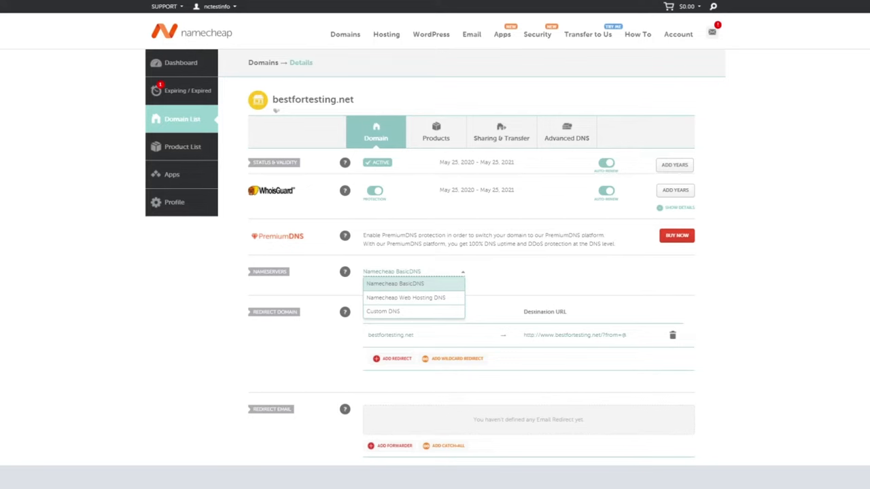
pyautogui.click(395, 284)
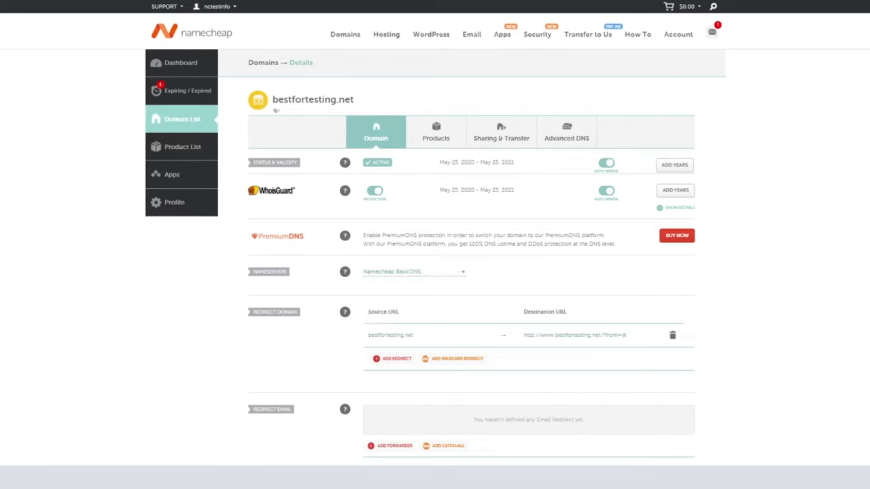
pyautogui.moveTo(612, 144)
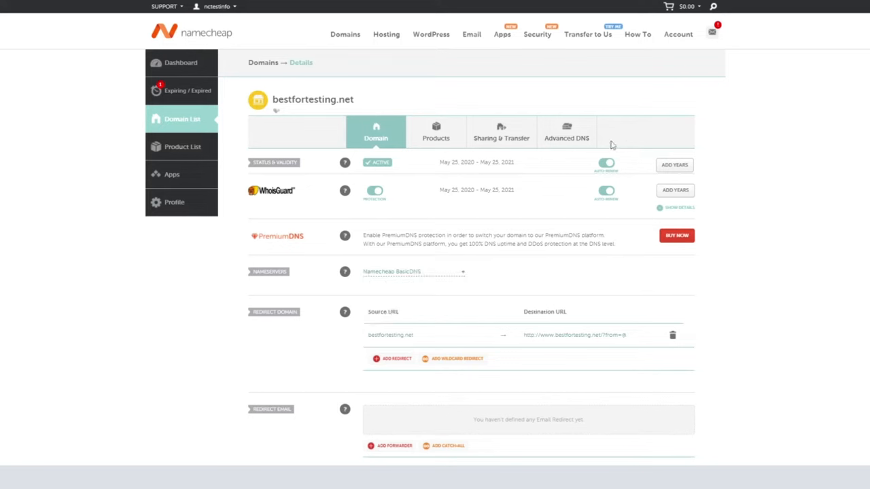
# Step: Start a new host record under the Advanced DNS settings of bestfortesting.net
pyautogui.click(565, 131)
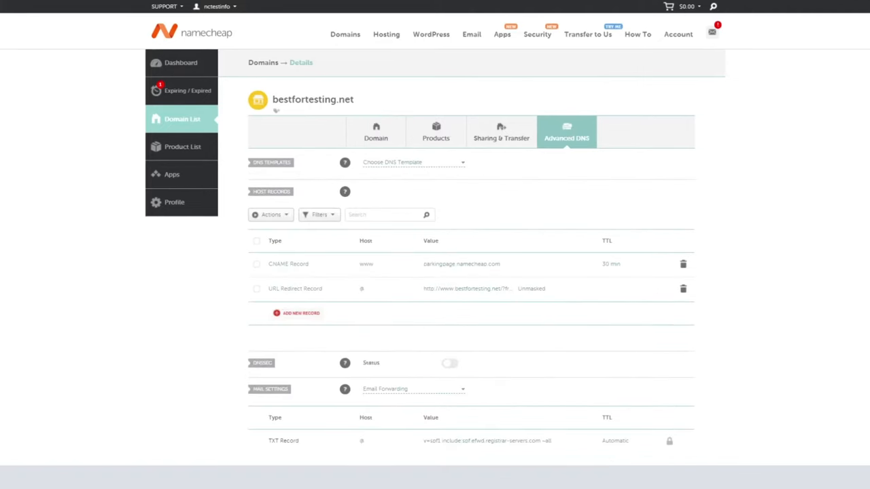
pyautogui.moveTo(313, 321)
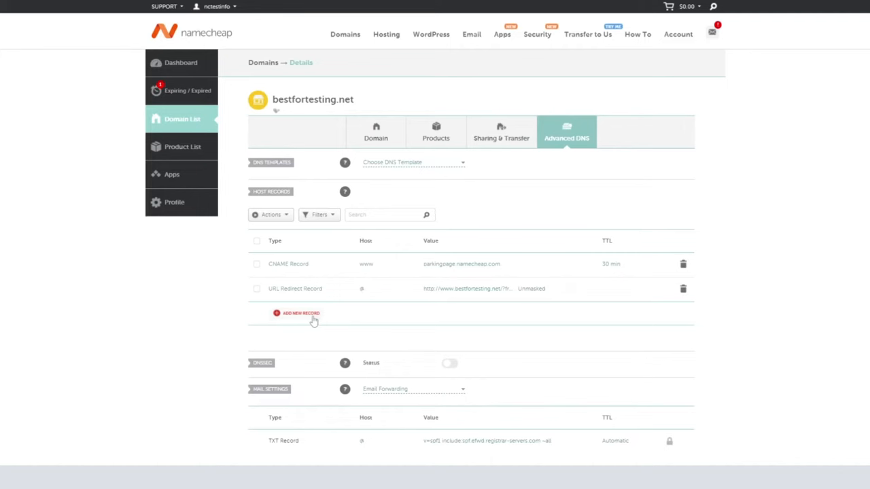
pyautogui.click(300, 313)
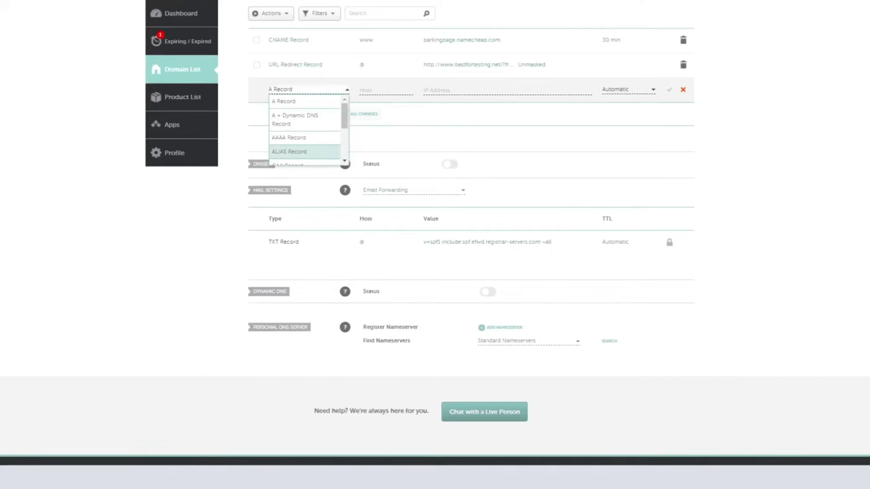
pyautogui.moveTo(296, 101)
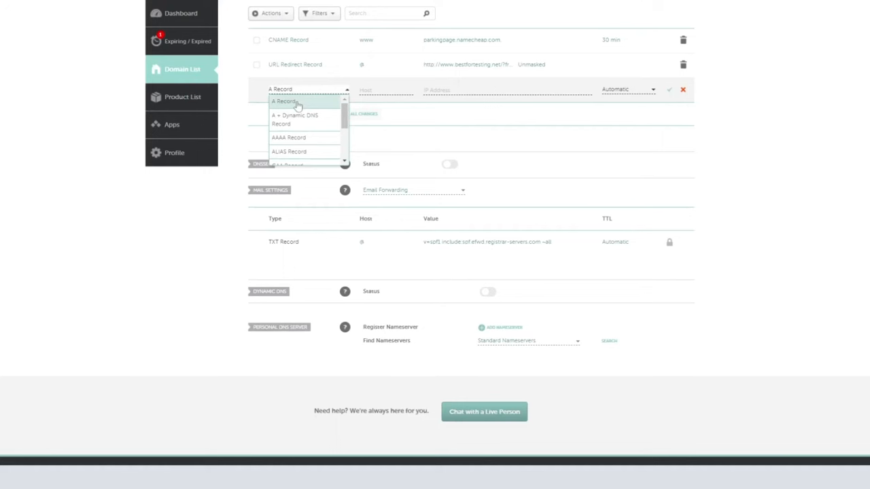
# Step: Save an A Record with host blog pointing to 111.222.33.44
pyautogui.click(284, 100)
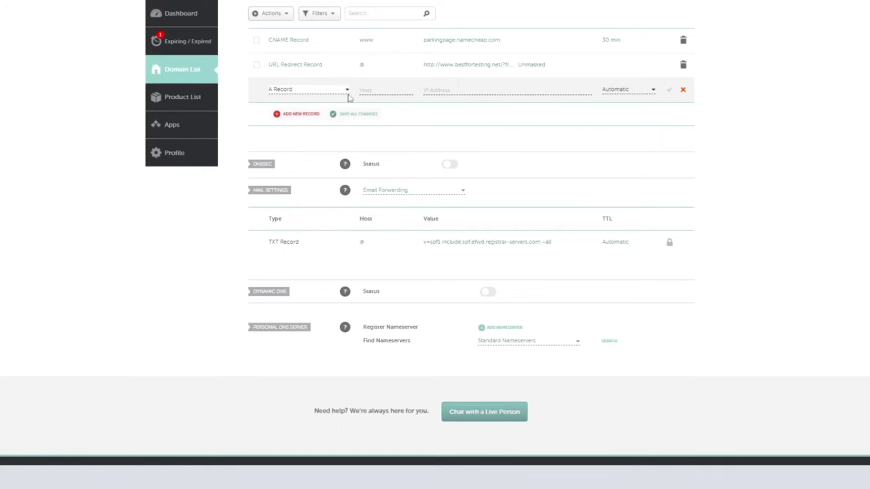
pyautogui.write('blog')
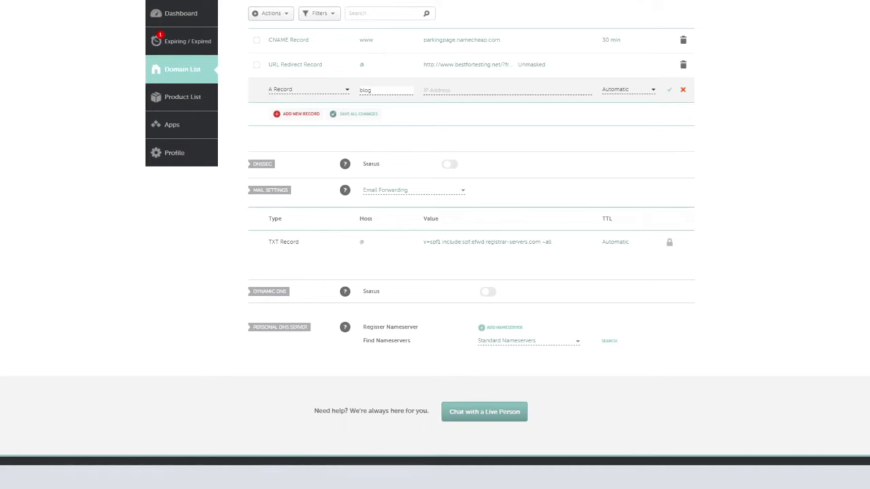
pyautogui.write('blog')
pyautogui.write('111.222.33.44')
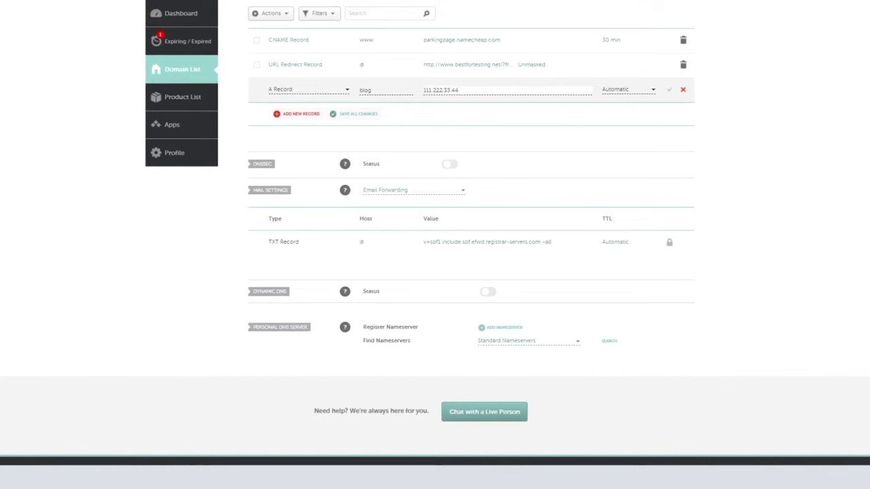
pyautogui.moveTo(669, 89)
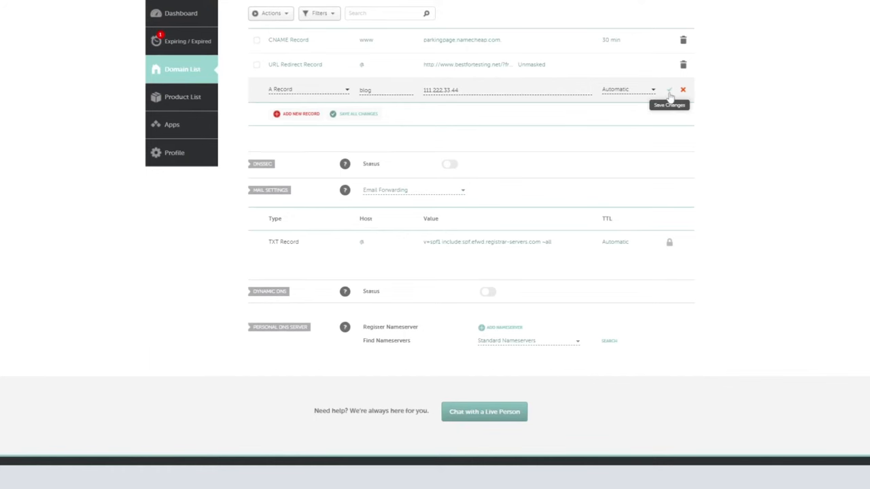
pyautogui.click(670, 90)
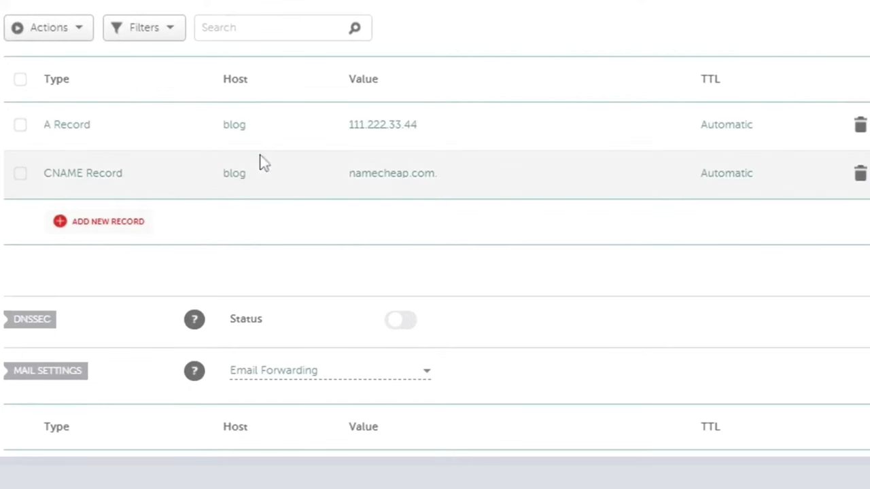
pyautogui.moveTo(818, 193)
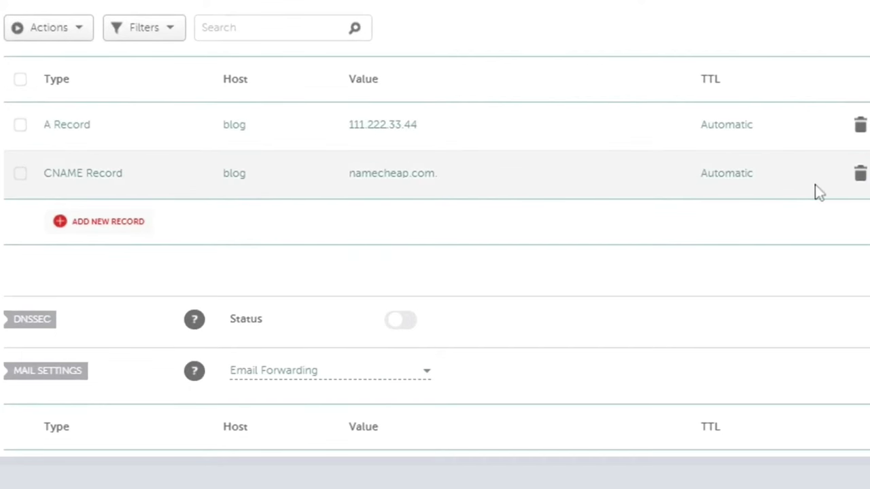
# Step: Delete the conflicting CNAME record for blog and confirm the deletion
pyautogui.click(861, 172)
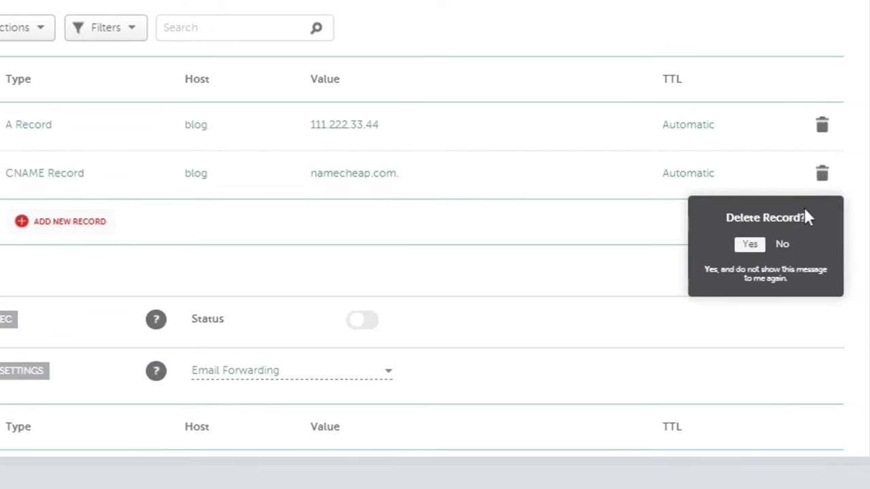
pyautogui.click(749, 245)
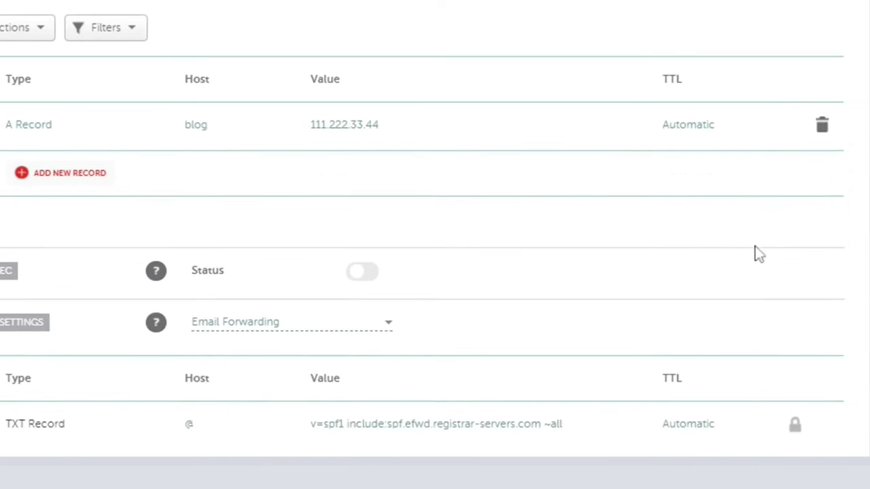